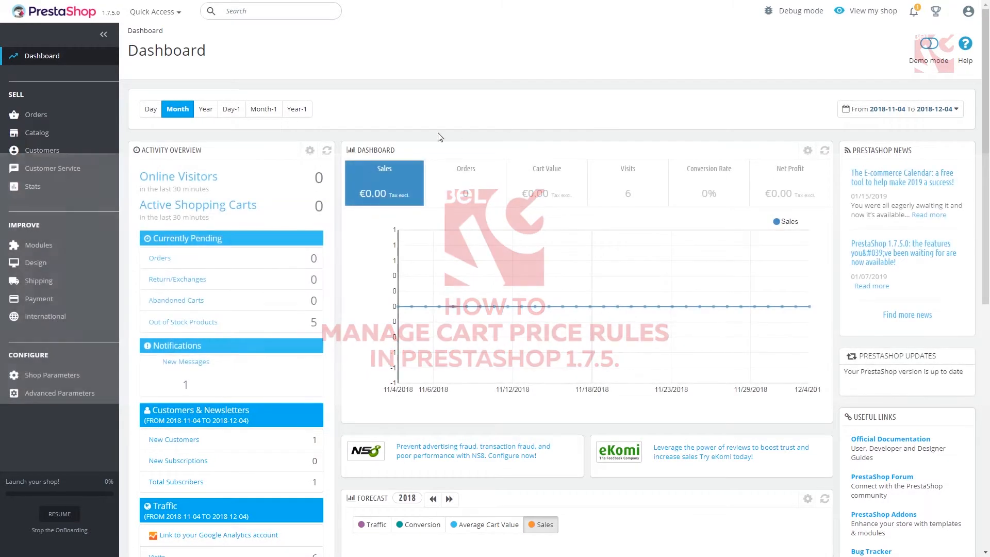
- Expand the Catalog section of the admin sidebar to show its sub-pages
left_click(36, 133)
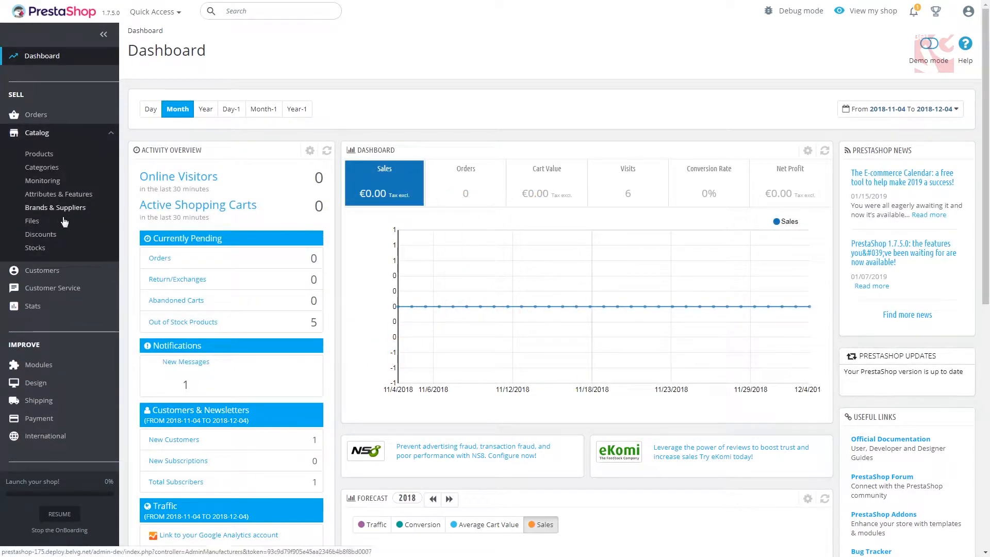
- Go to Discounts, landing on the empty Cart Rules list
left_click(40, 234)
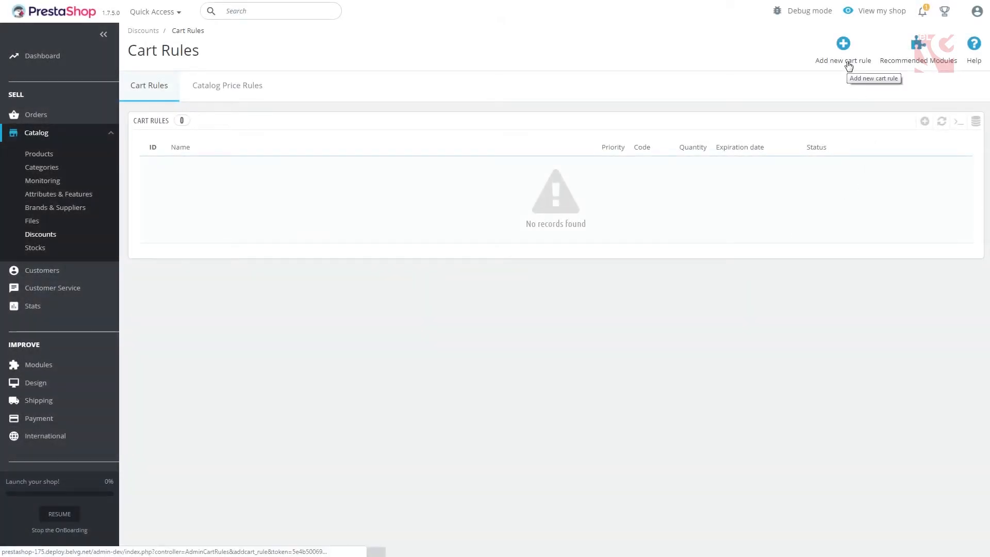
- Create a cart rule named 'New Cart Price Rule' with a description, code 12563FG and Highlight set to YES
left_click(843, 44)
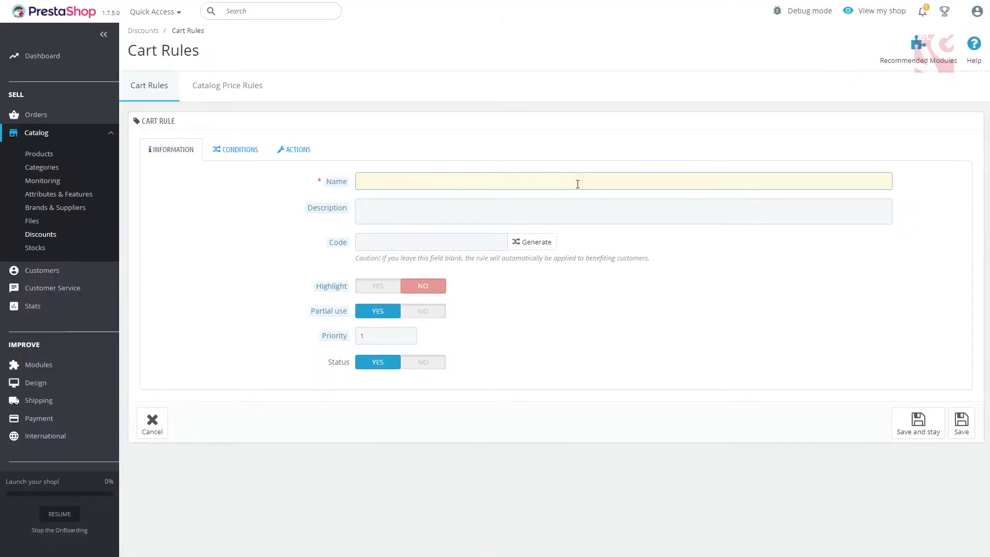
type("New Cart Price Rule")
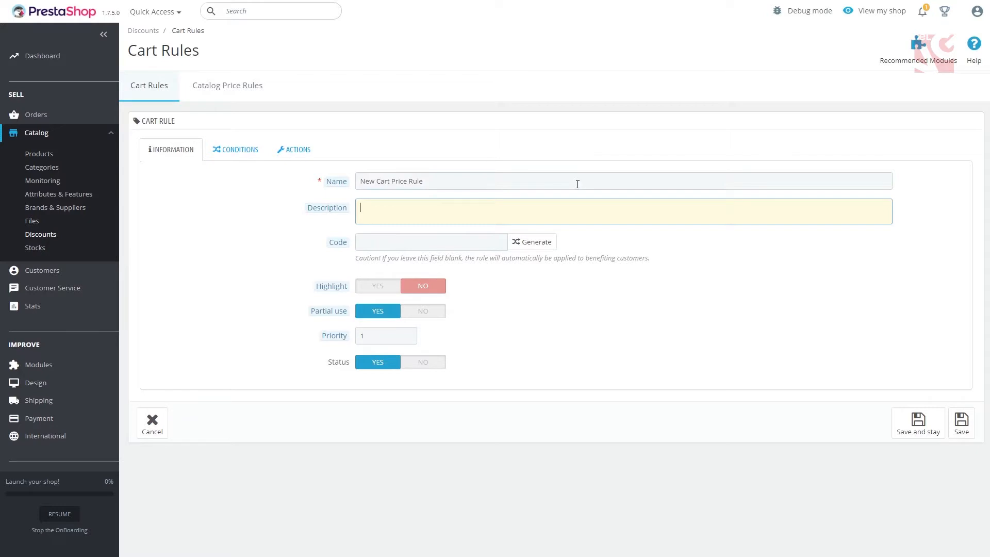
type("description")
left_click(431, 241)
type("12563FG")
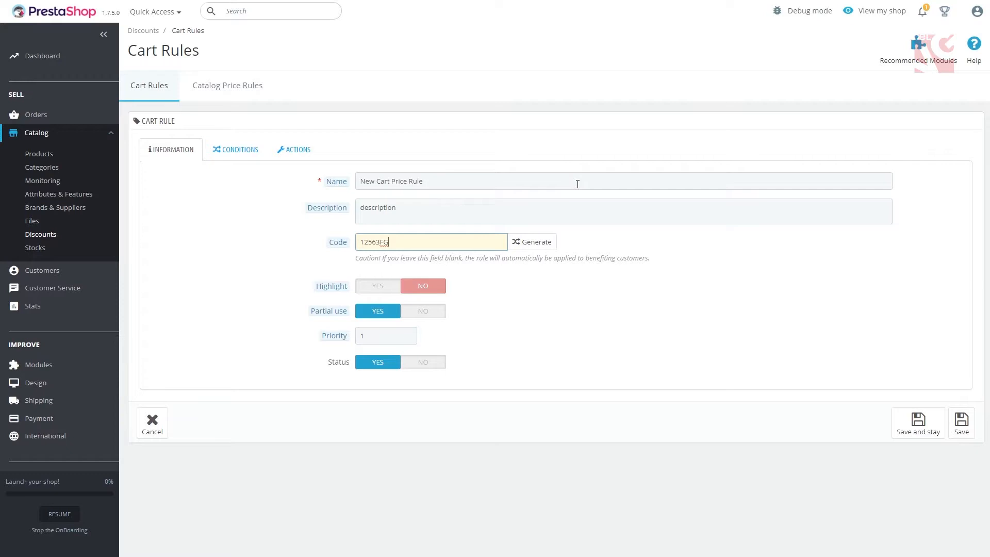
mouse_move(424, 299)
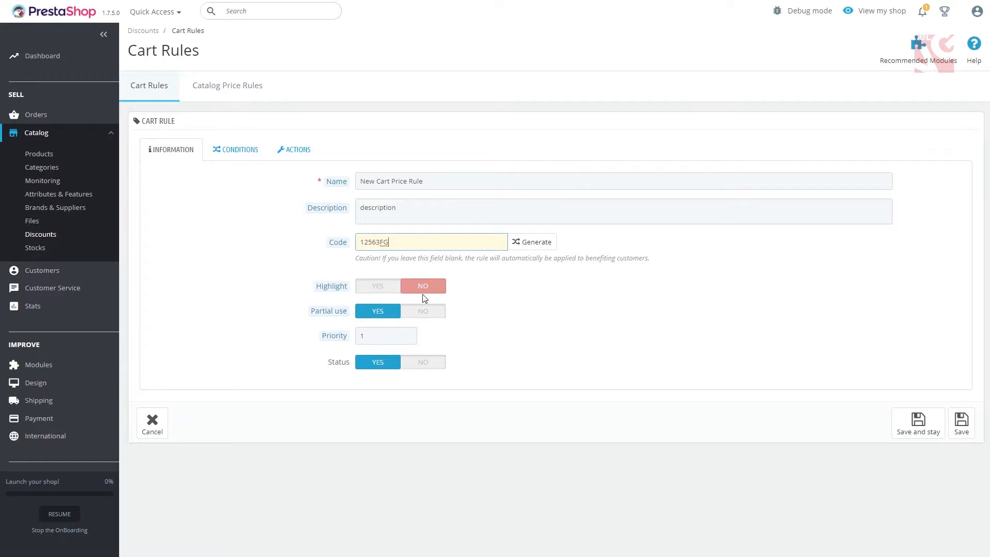
left_click(378, 286)
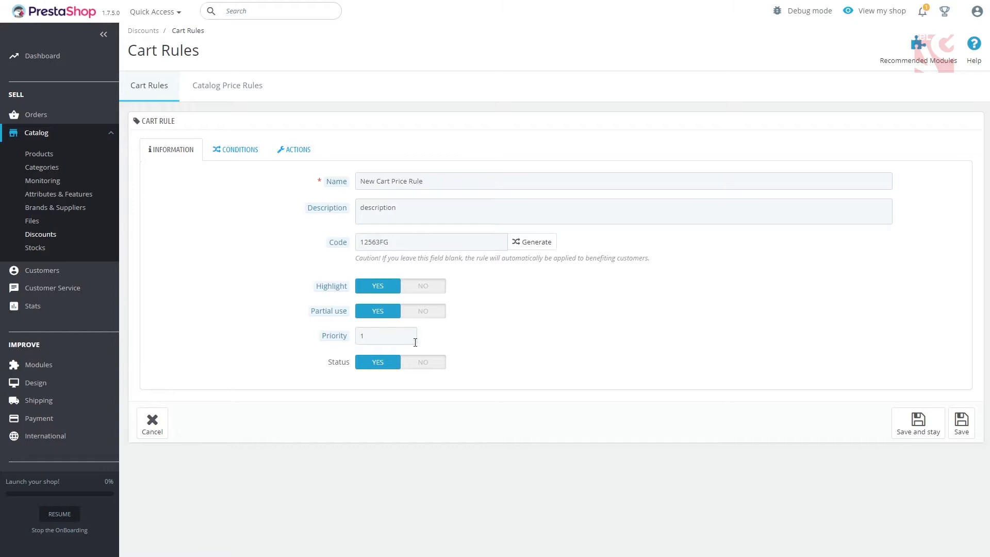
left_click(386, 335)
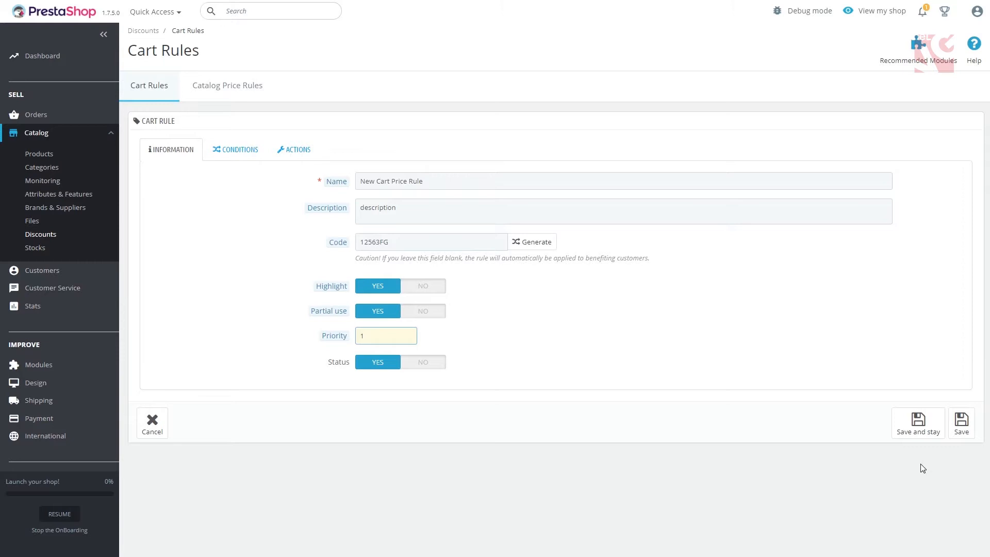
- Show the cart rule's Conditions with default validity dates, minimum amount and availability
left_click(238, 149)
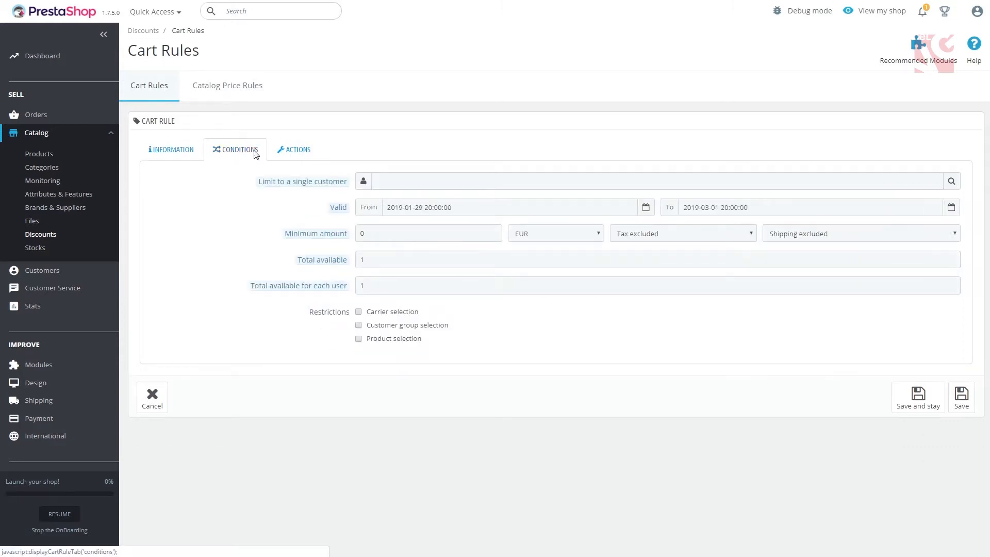
mouse_move(251, 165)
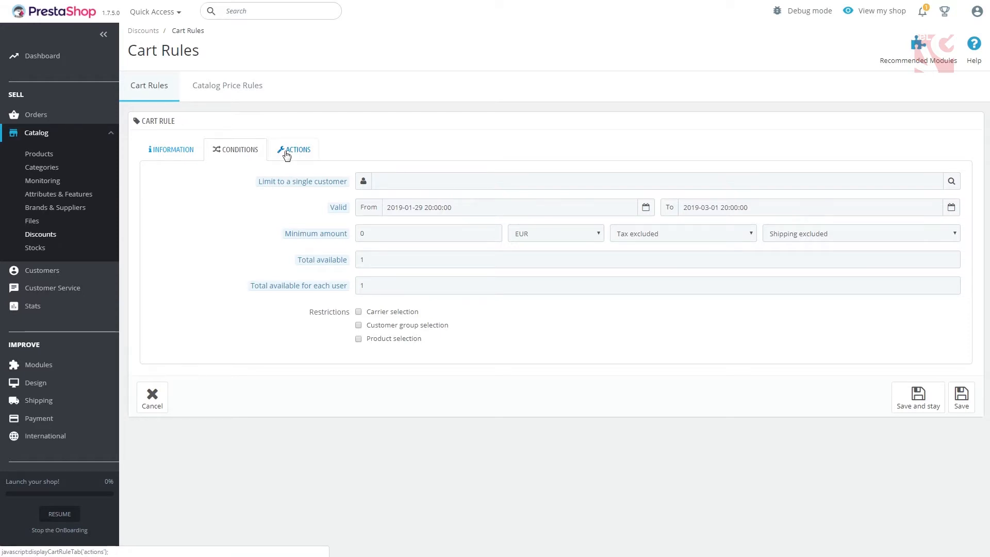
- In Actions, grant free shipping and a discount, trying 5 percent then switching to a fixed amount
left_click(293, 149)
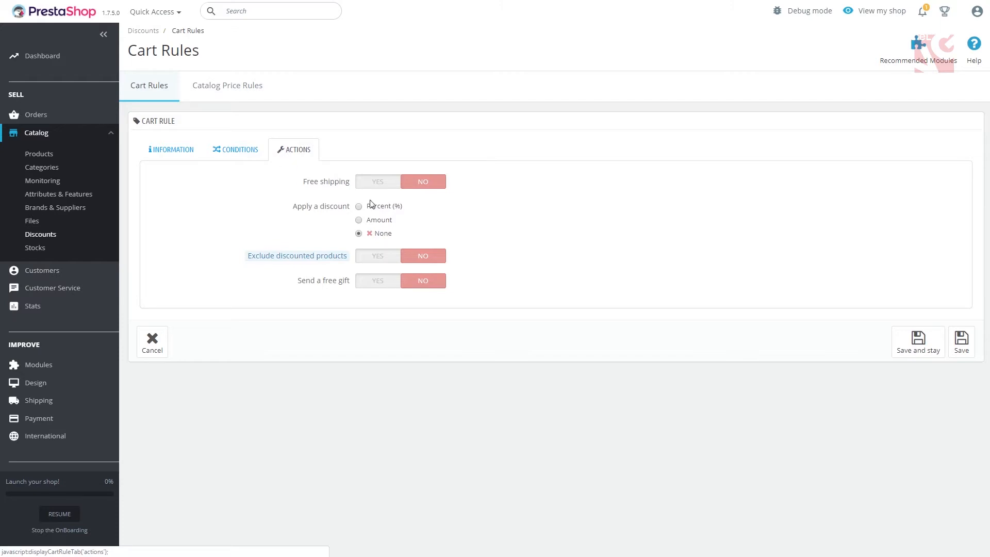
left_click(378, 182)
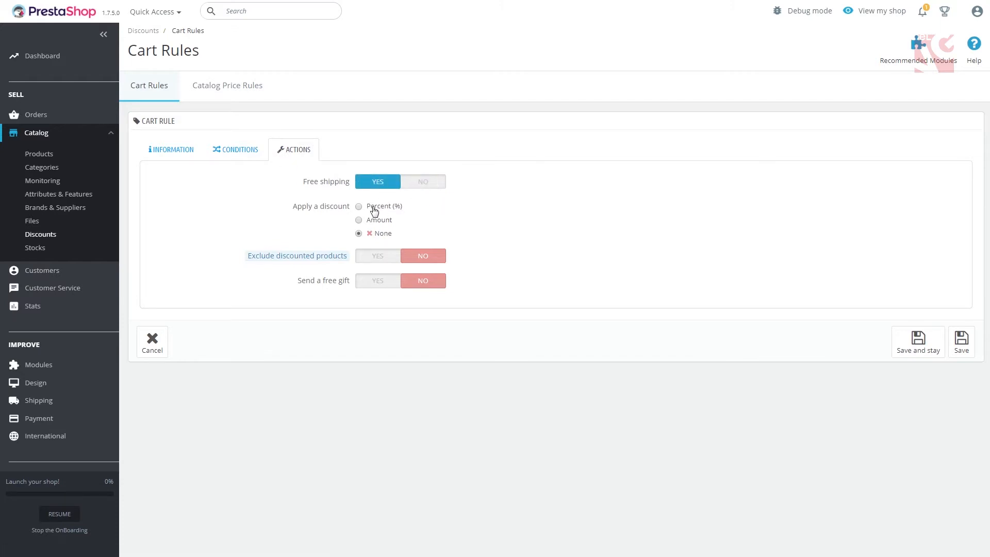
left_click(359, 207)
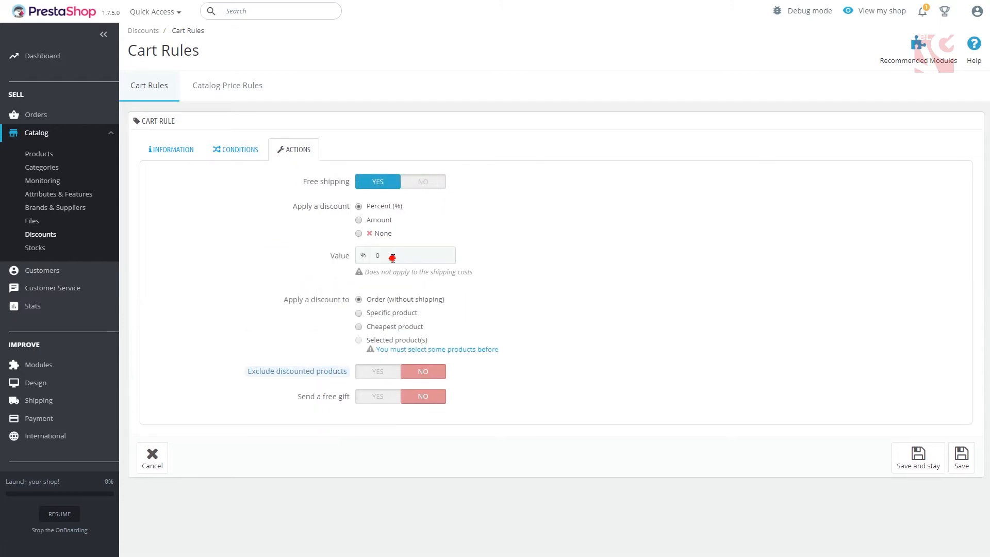
type("5")
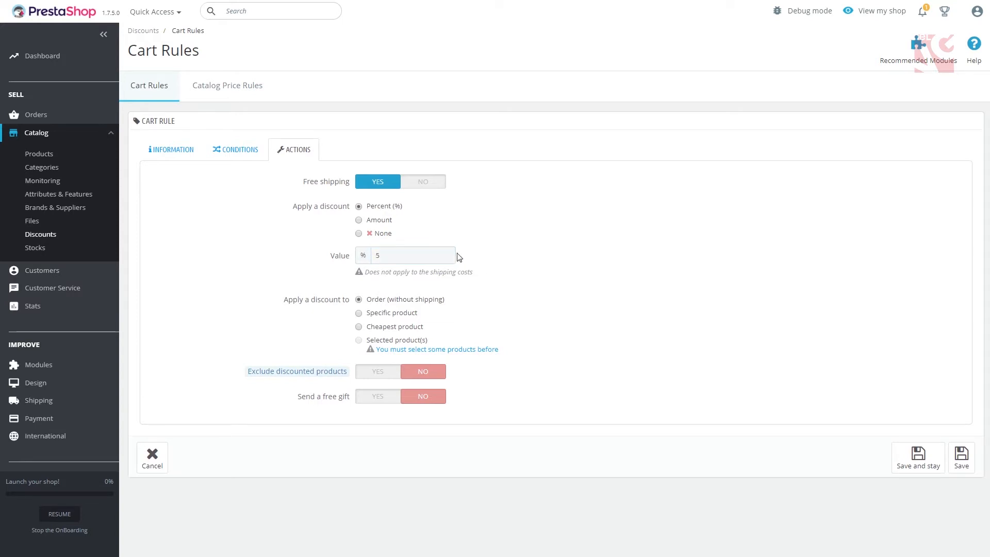
left_click(359, 220)
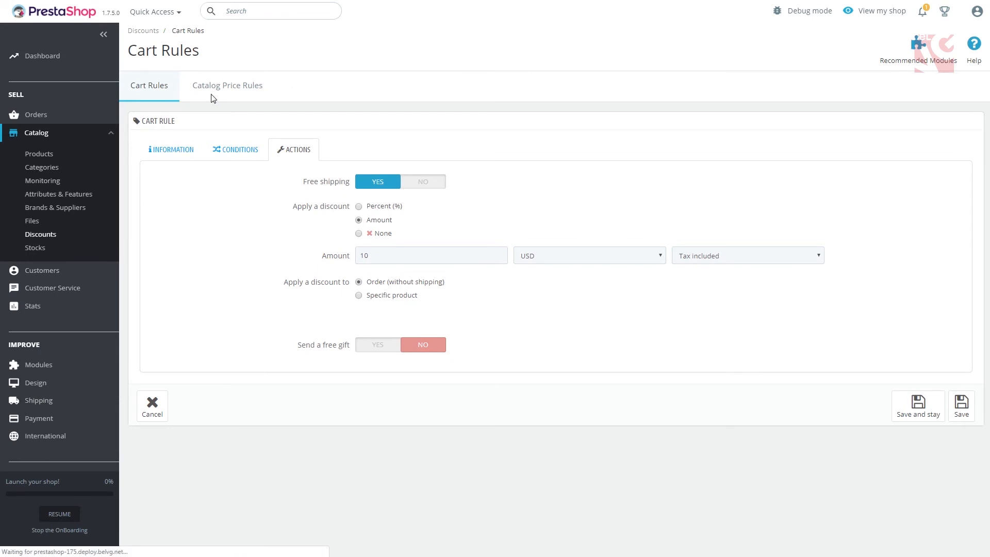
- Go to Catalog Price Rules and start a new catalog price rule
left_click(227, 85)
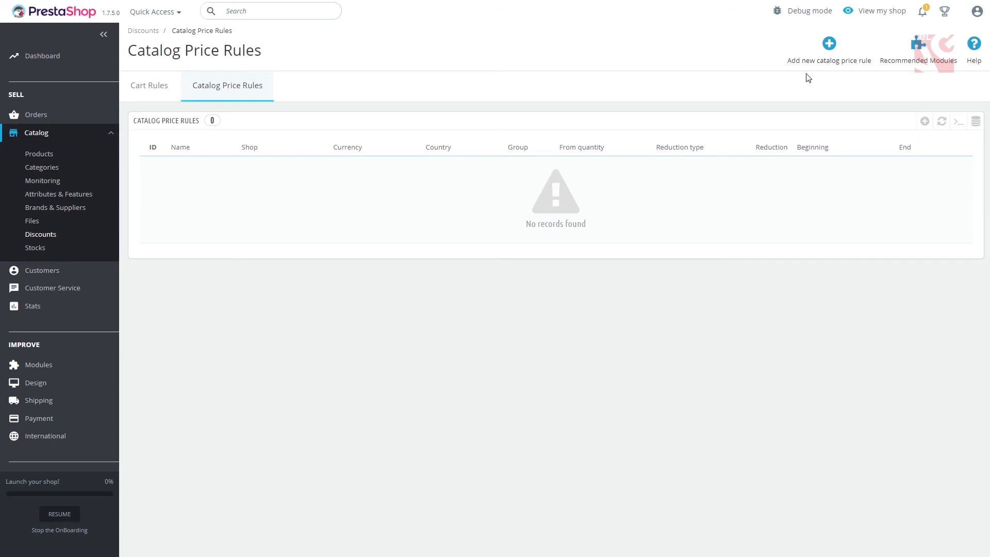
left_click(829, 44)
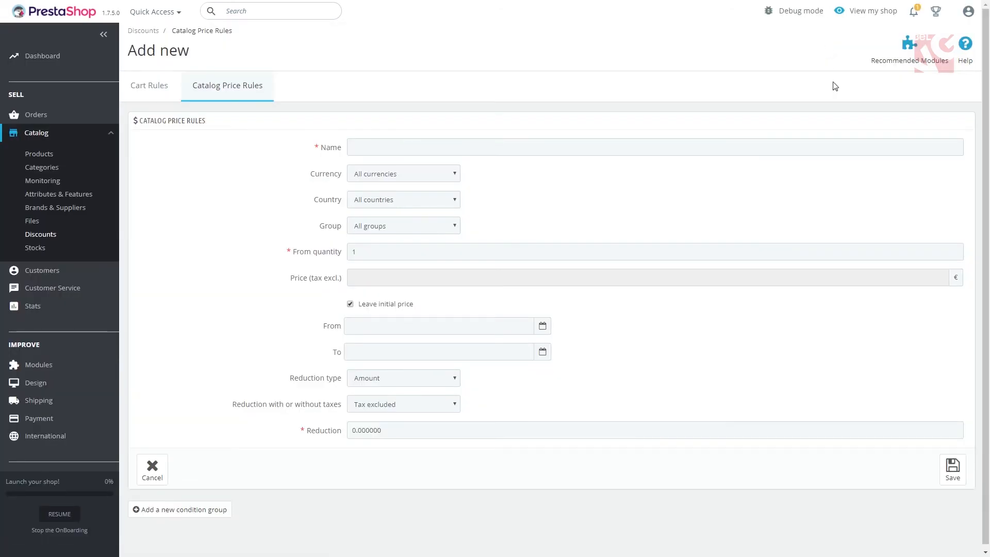
- Begin entering the catalog price rule's name, typed so far as 'New Catalog P'
left_click(655, 147)
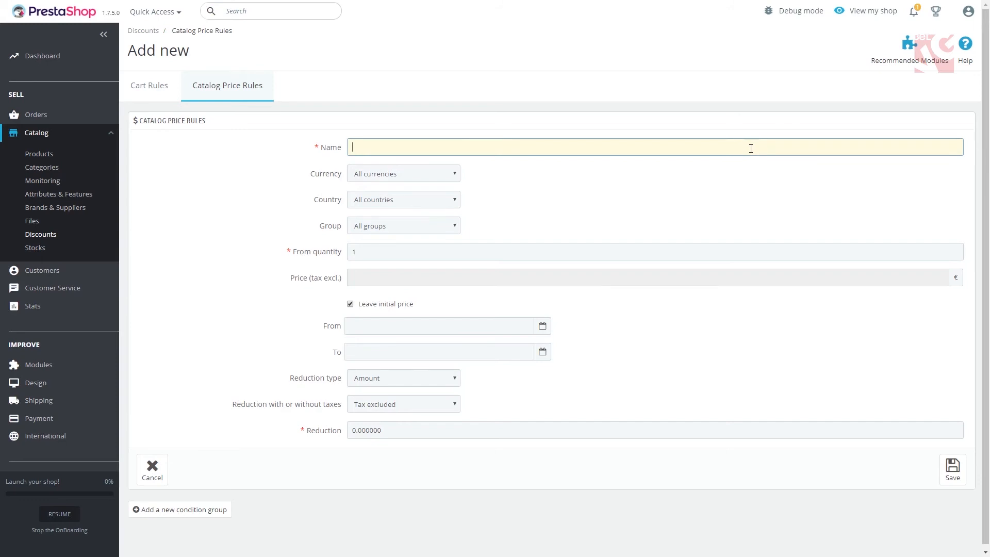
type("New")
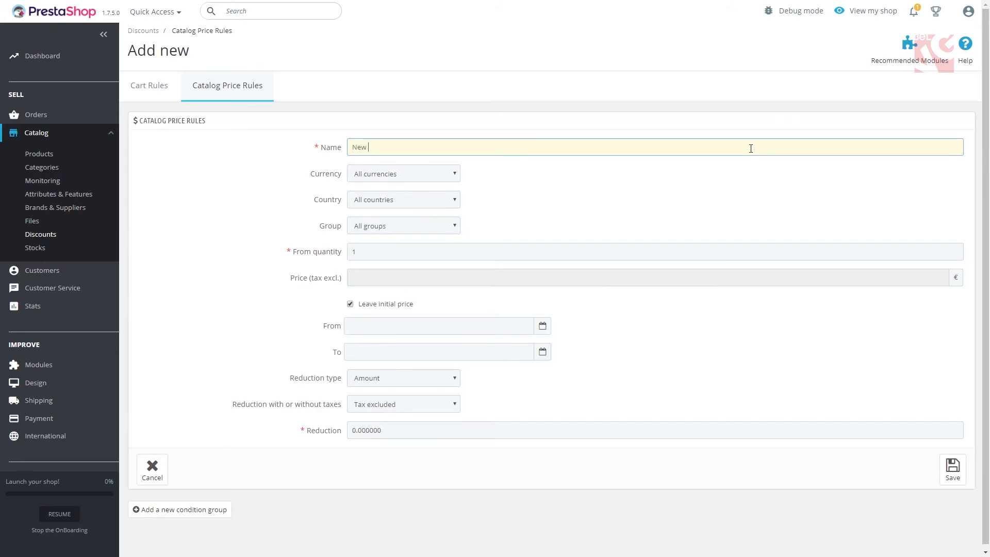
type("Catalog")
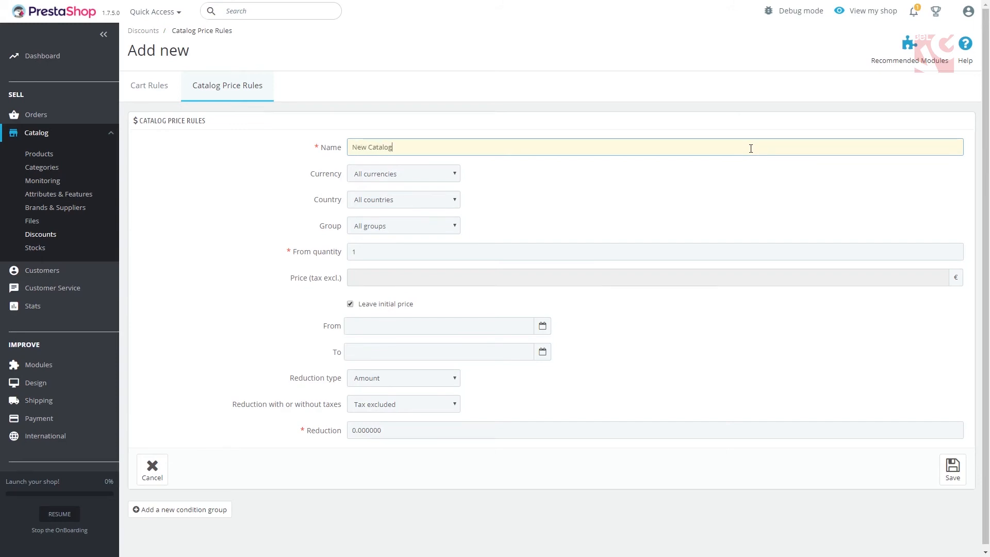
type("P")
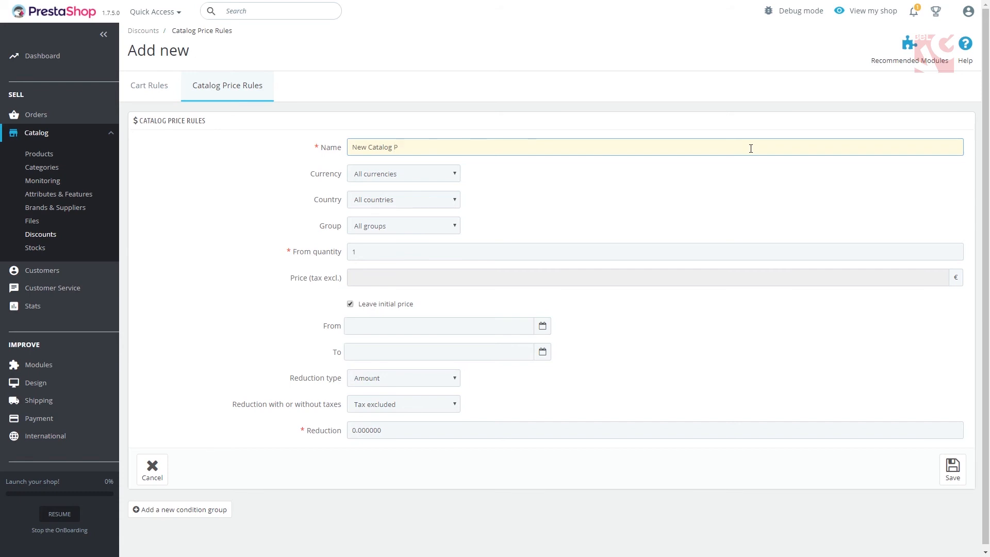